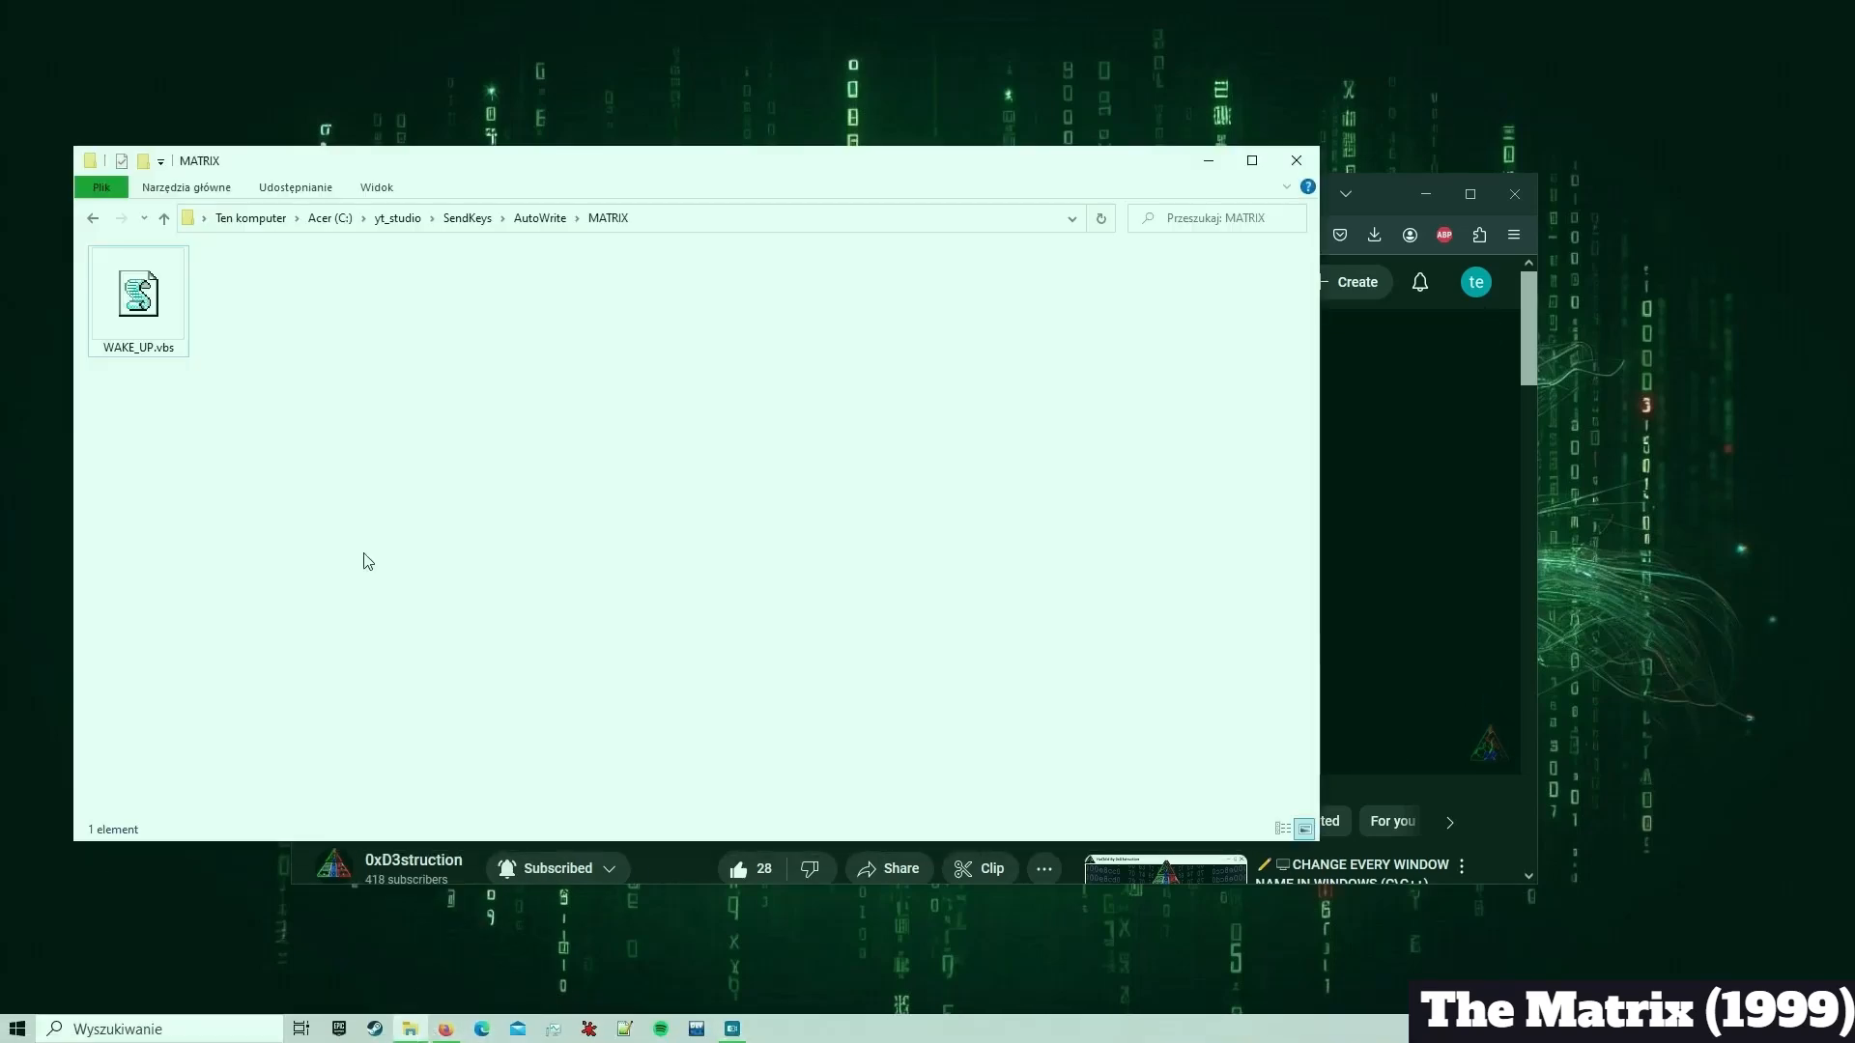
Select the WAKE_UP.vbs script in the MATRIX folder.
left_click(137, 296)
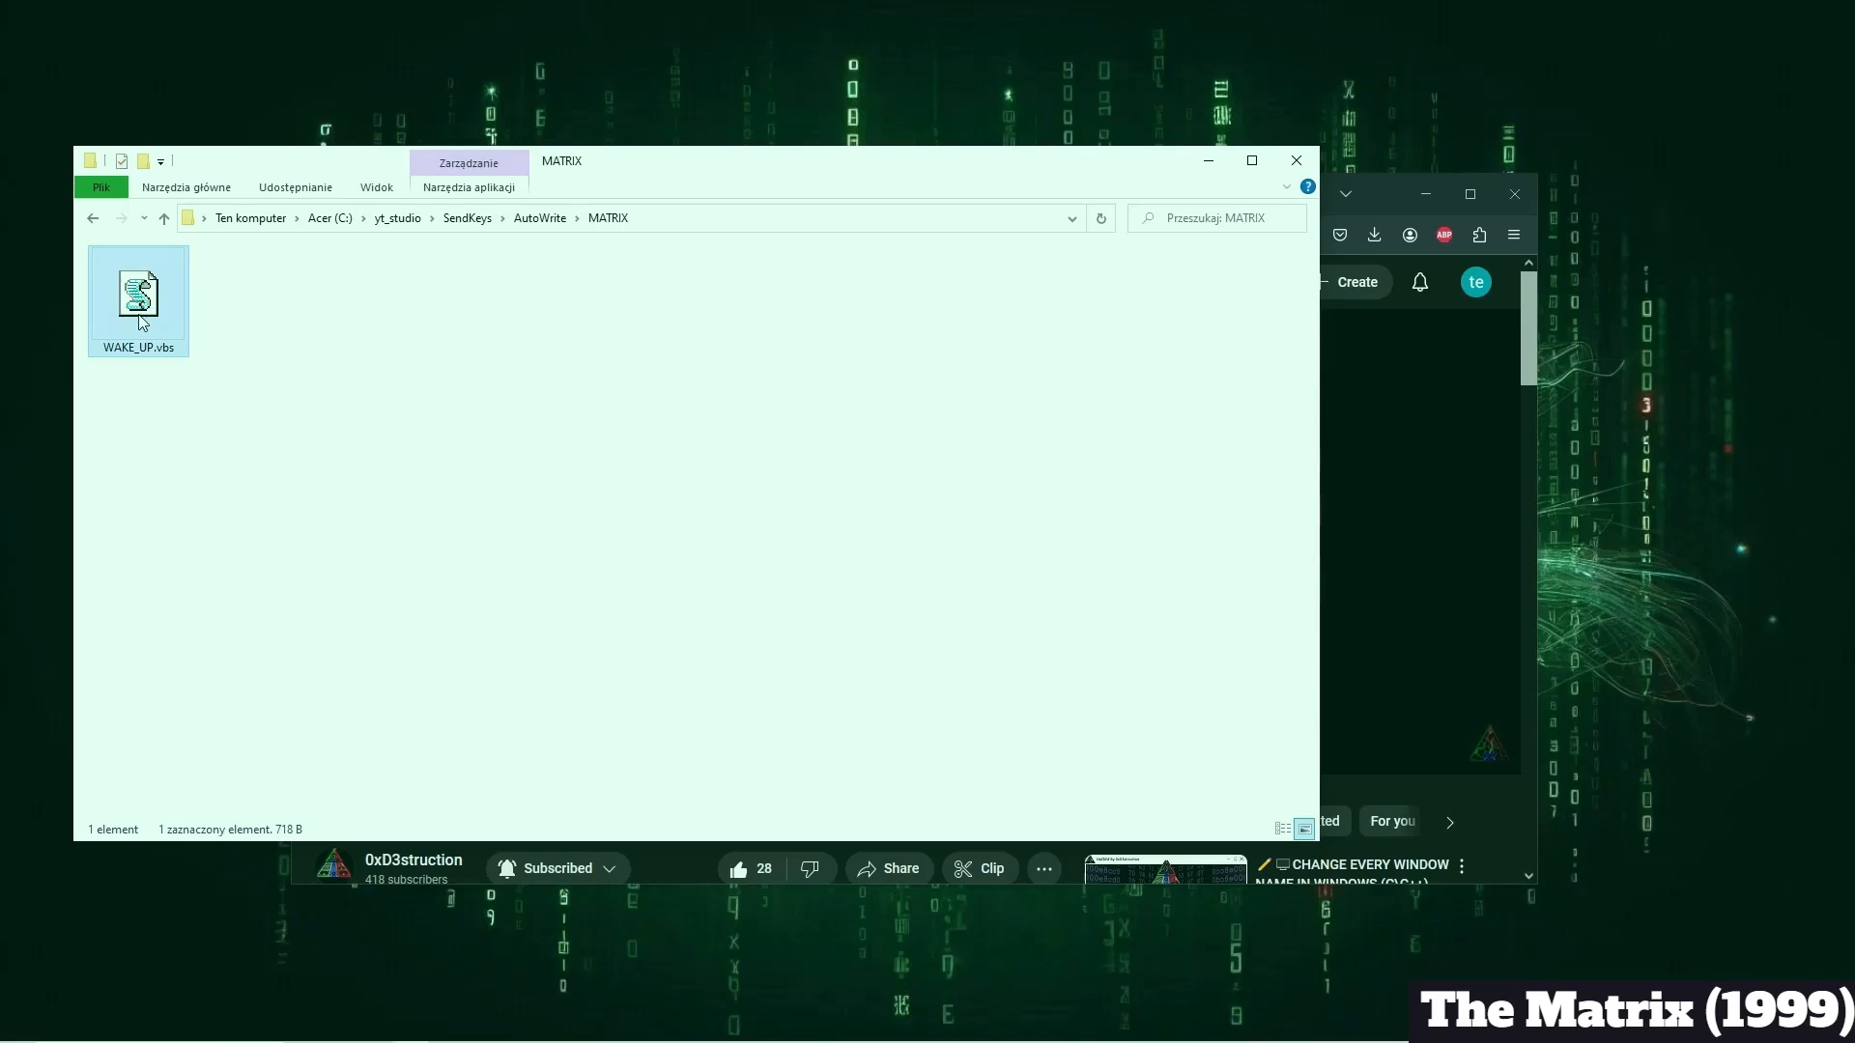
Run WAKE_UP.vbs so Notepad receives 'Wake up, Neo...', 'The Matrix has you...' and the start of 'Follow the white rabbit'.
double_click(137, 295)
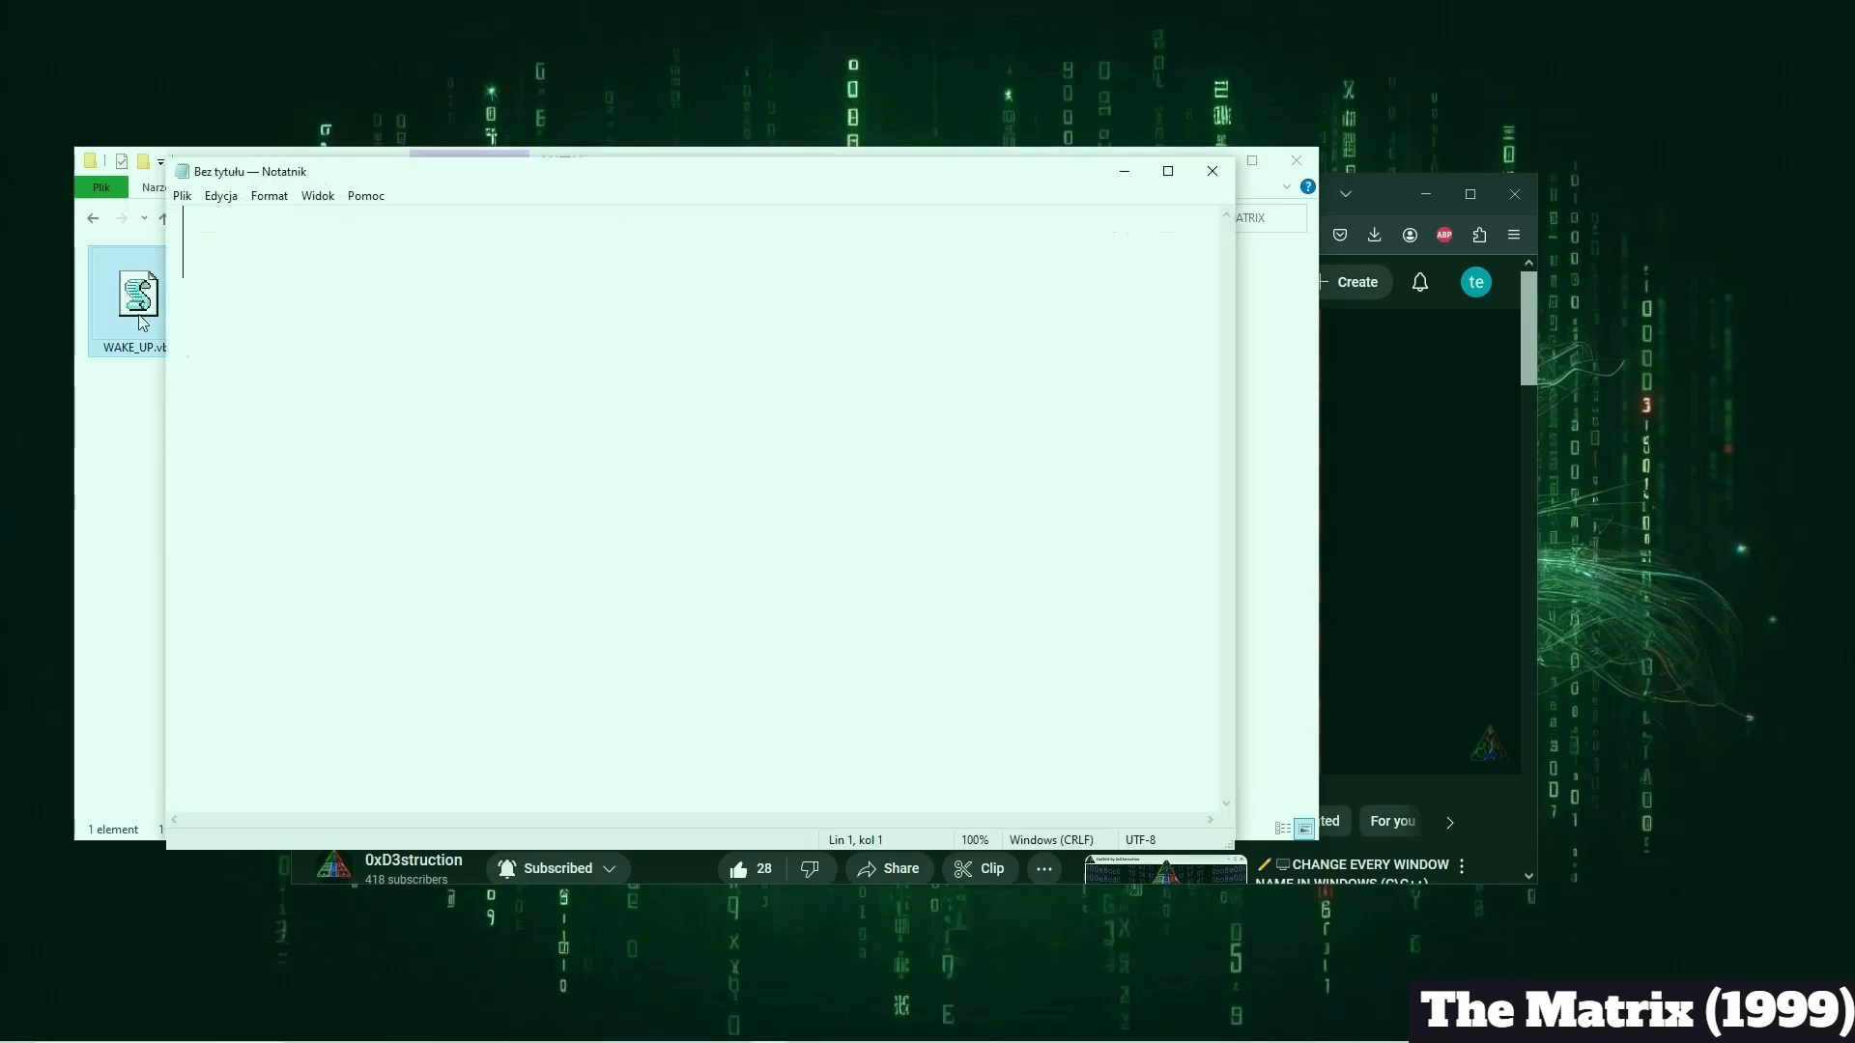
type("Wake up,")
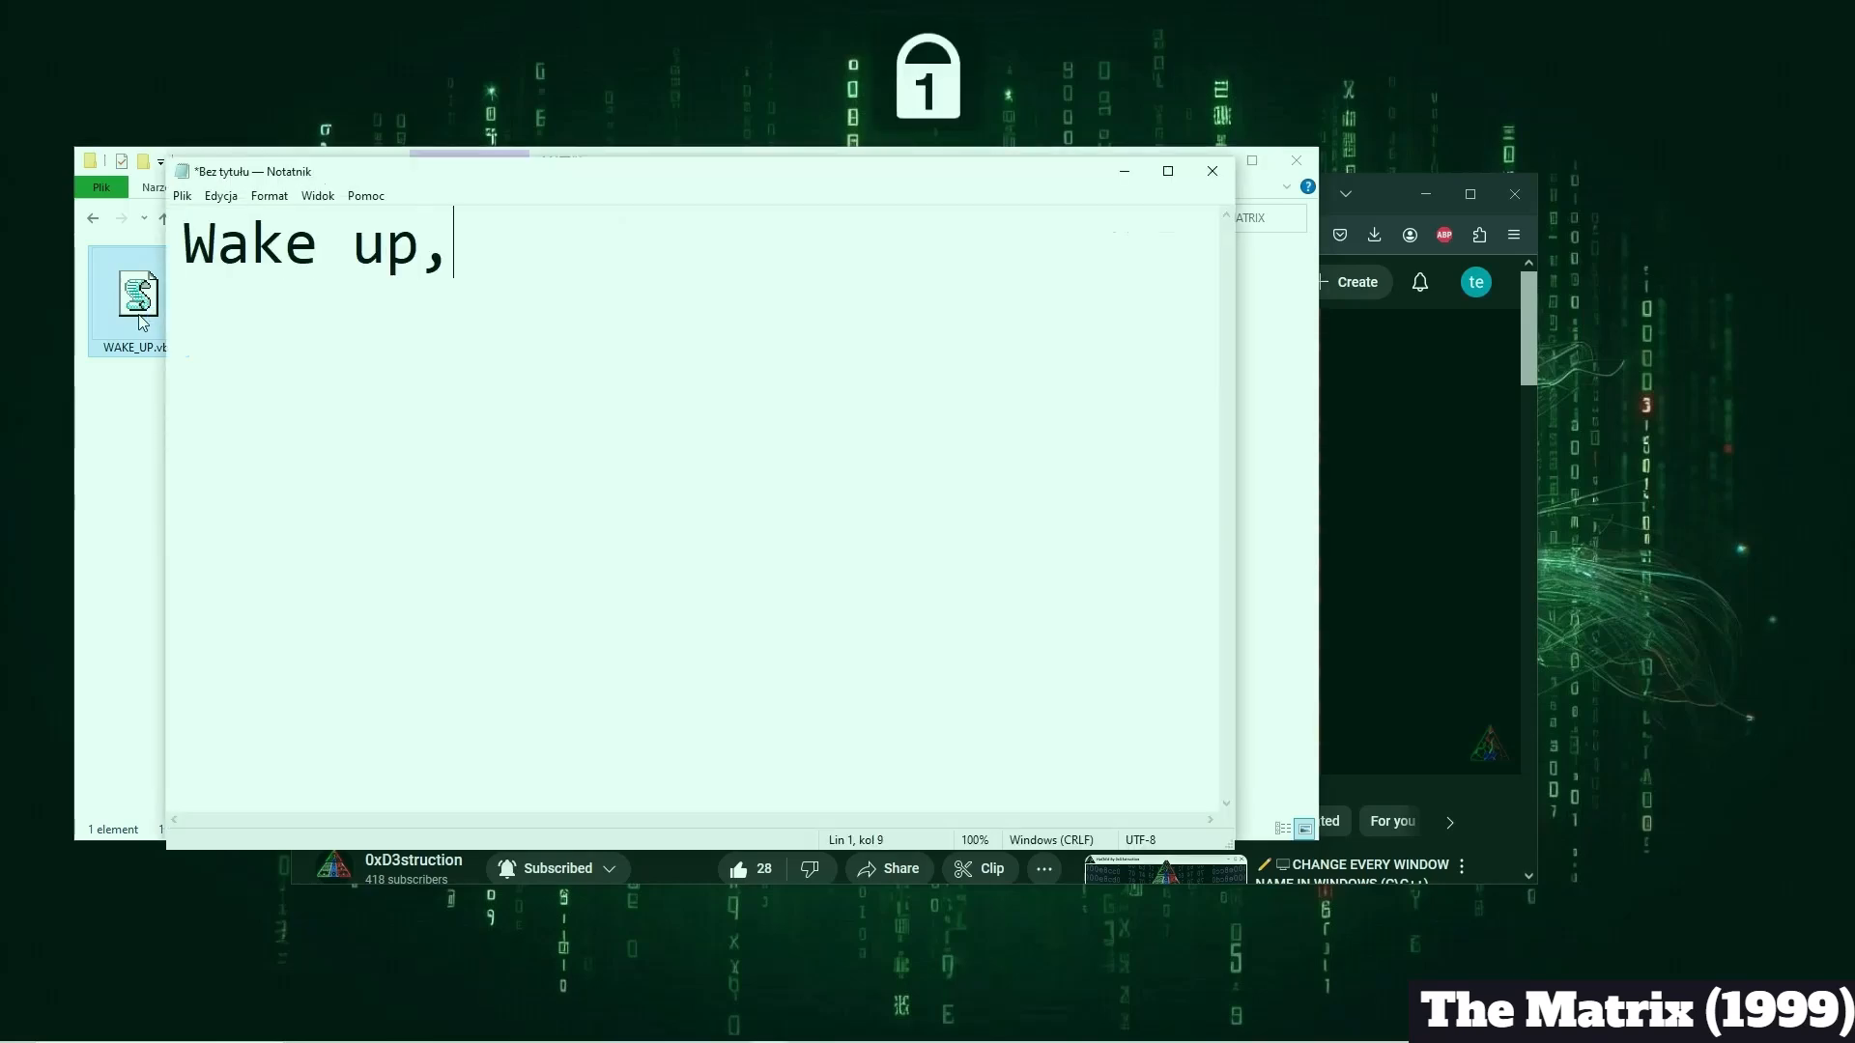
type("Neo.")
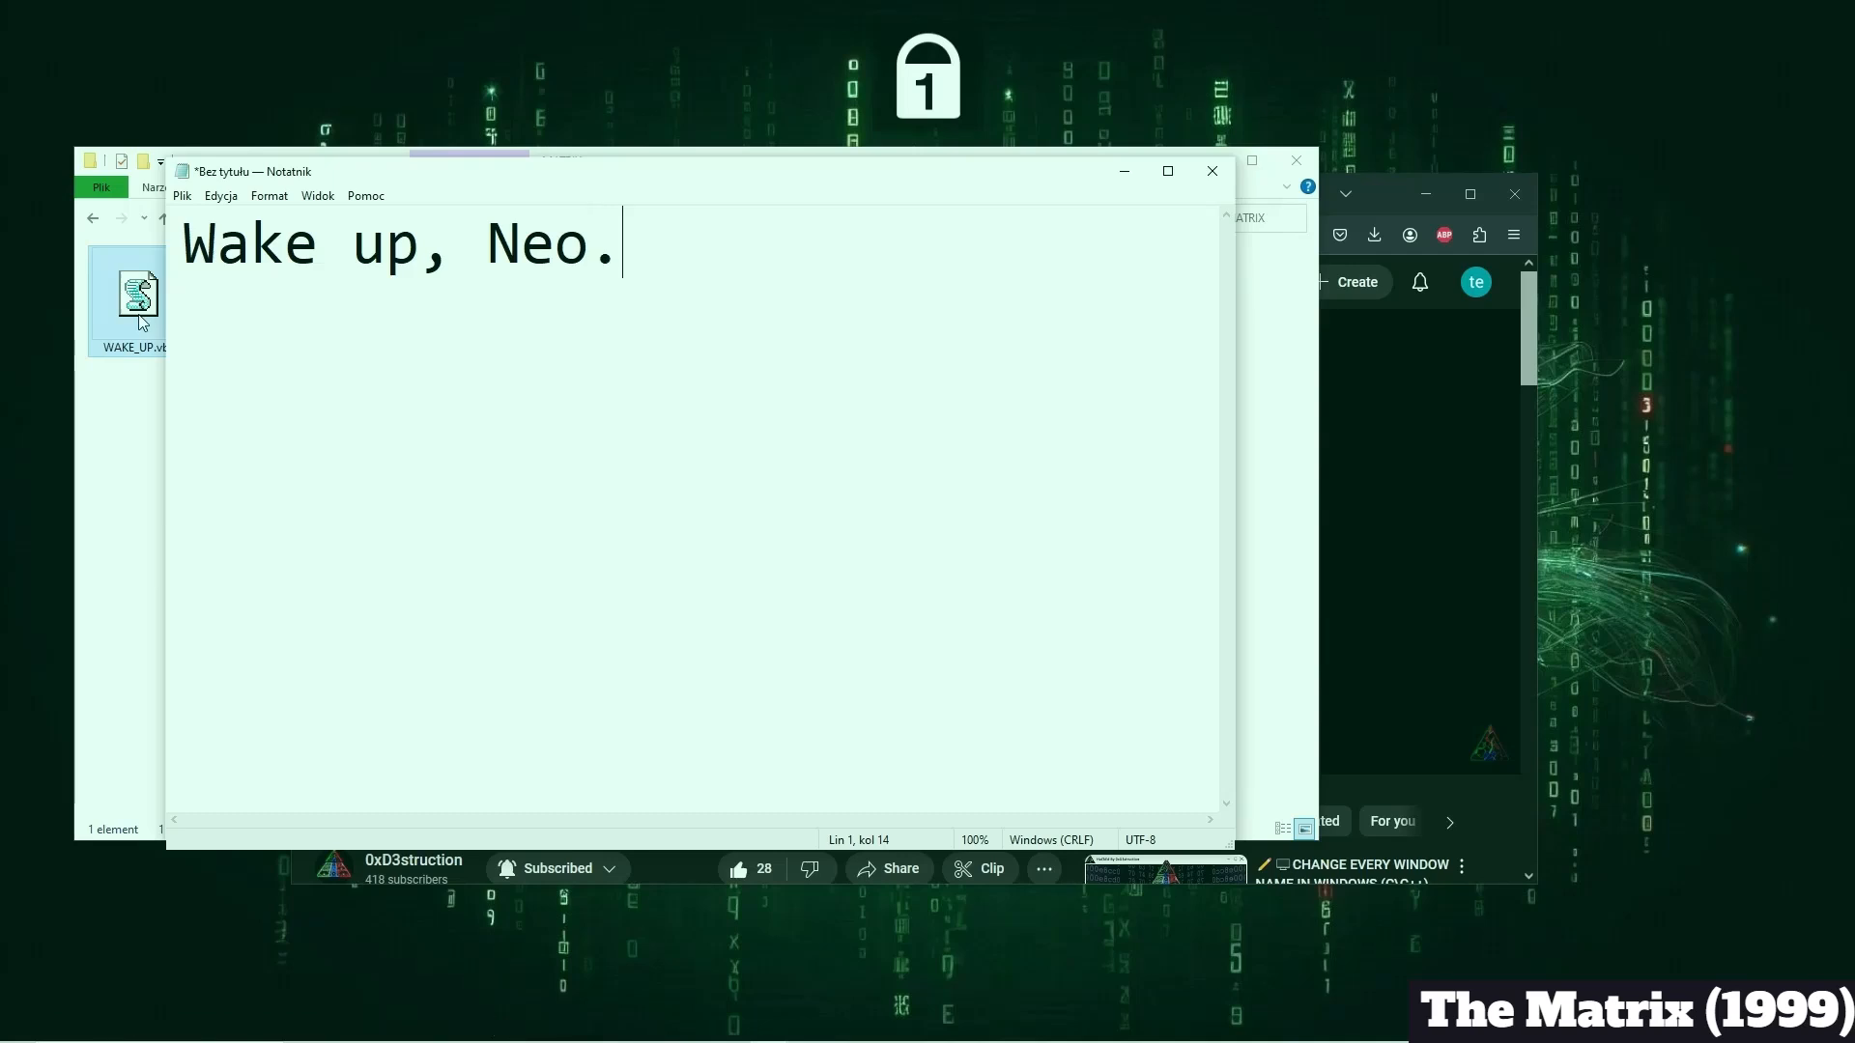
type("..")
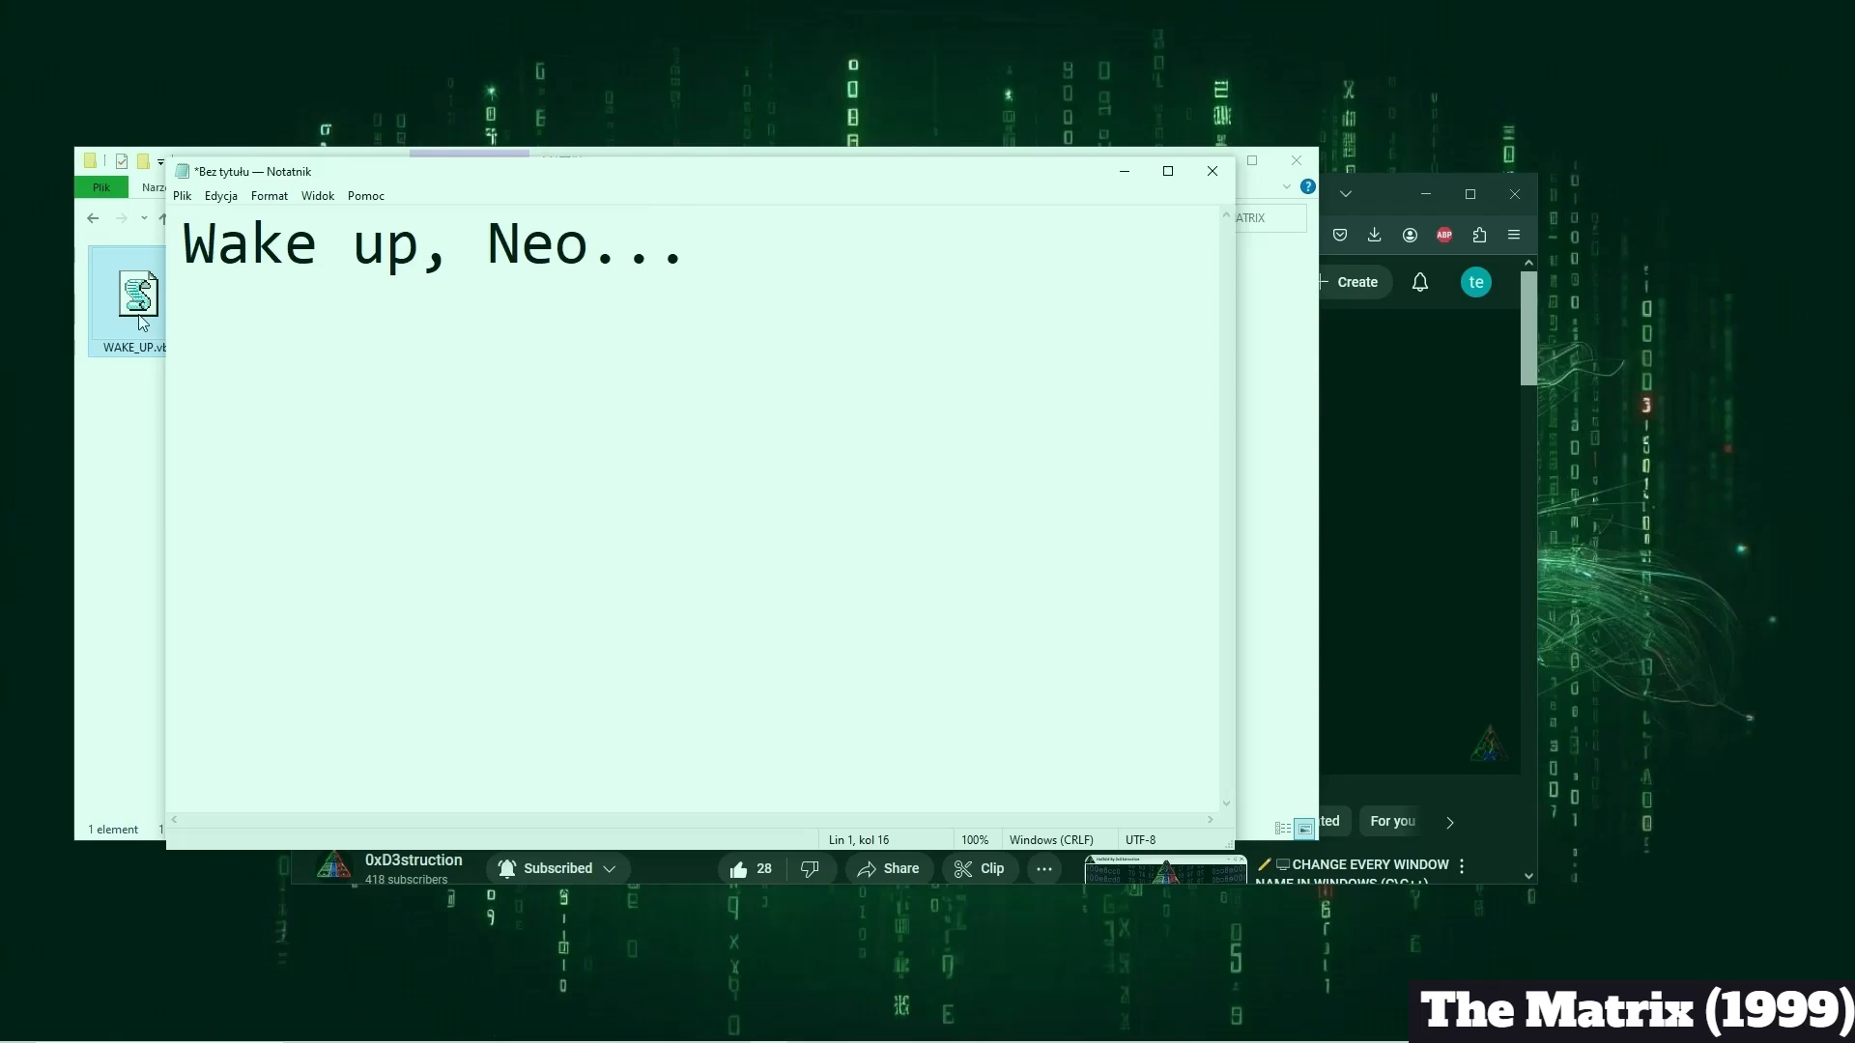
type("The Matrix")
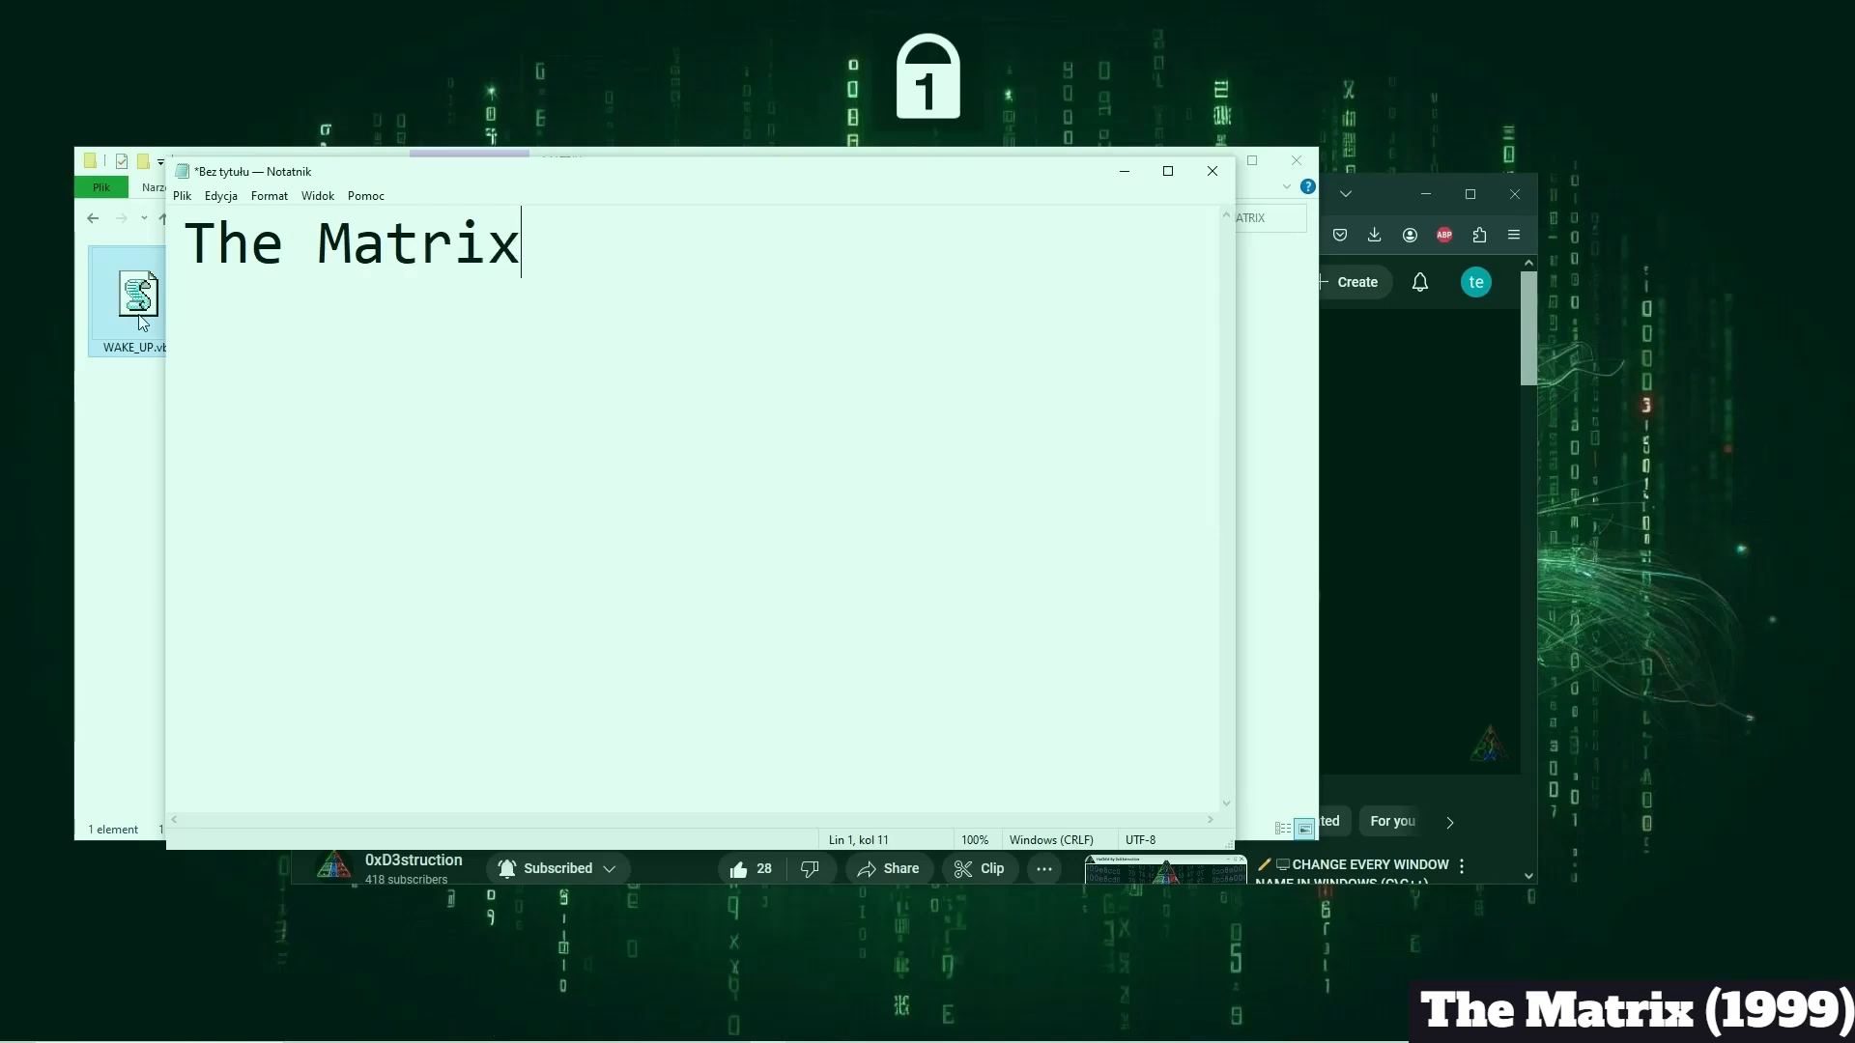
type("has you...")
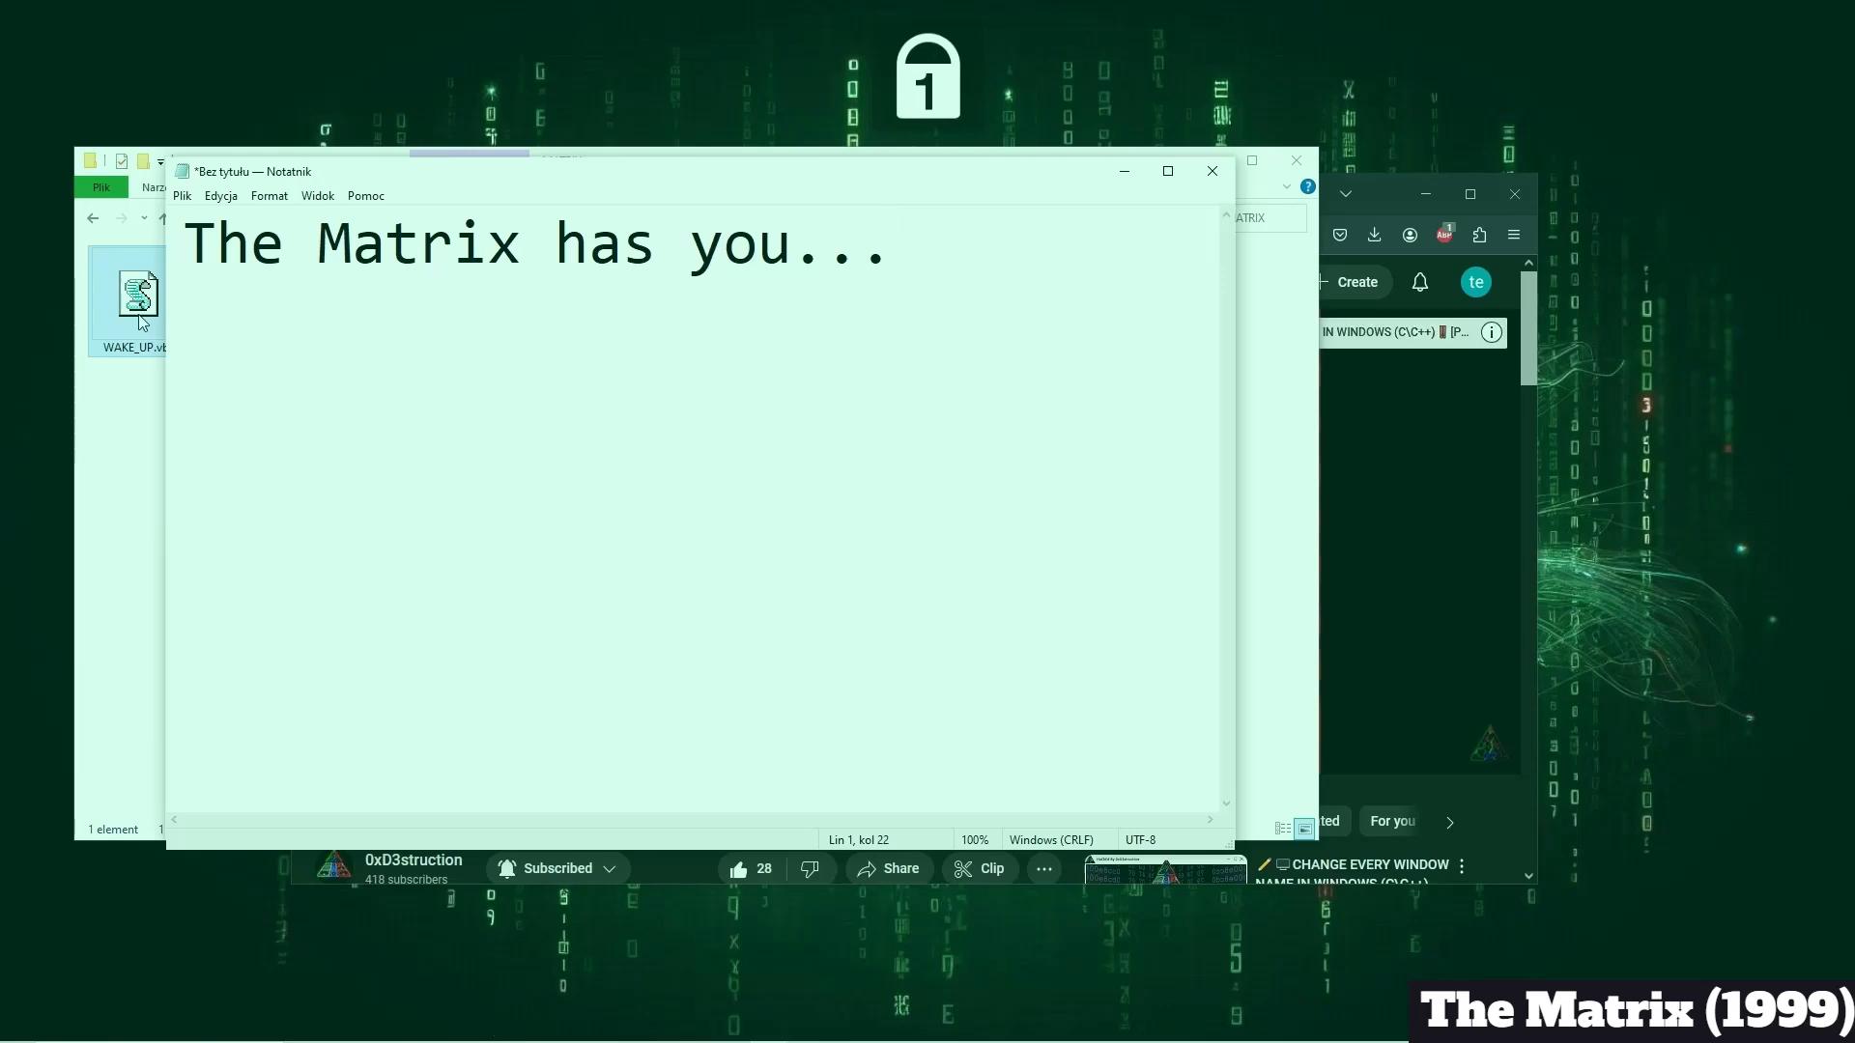
type("Follow the w")
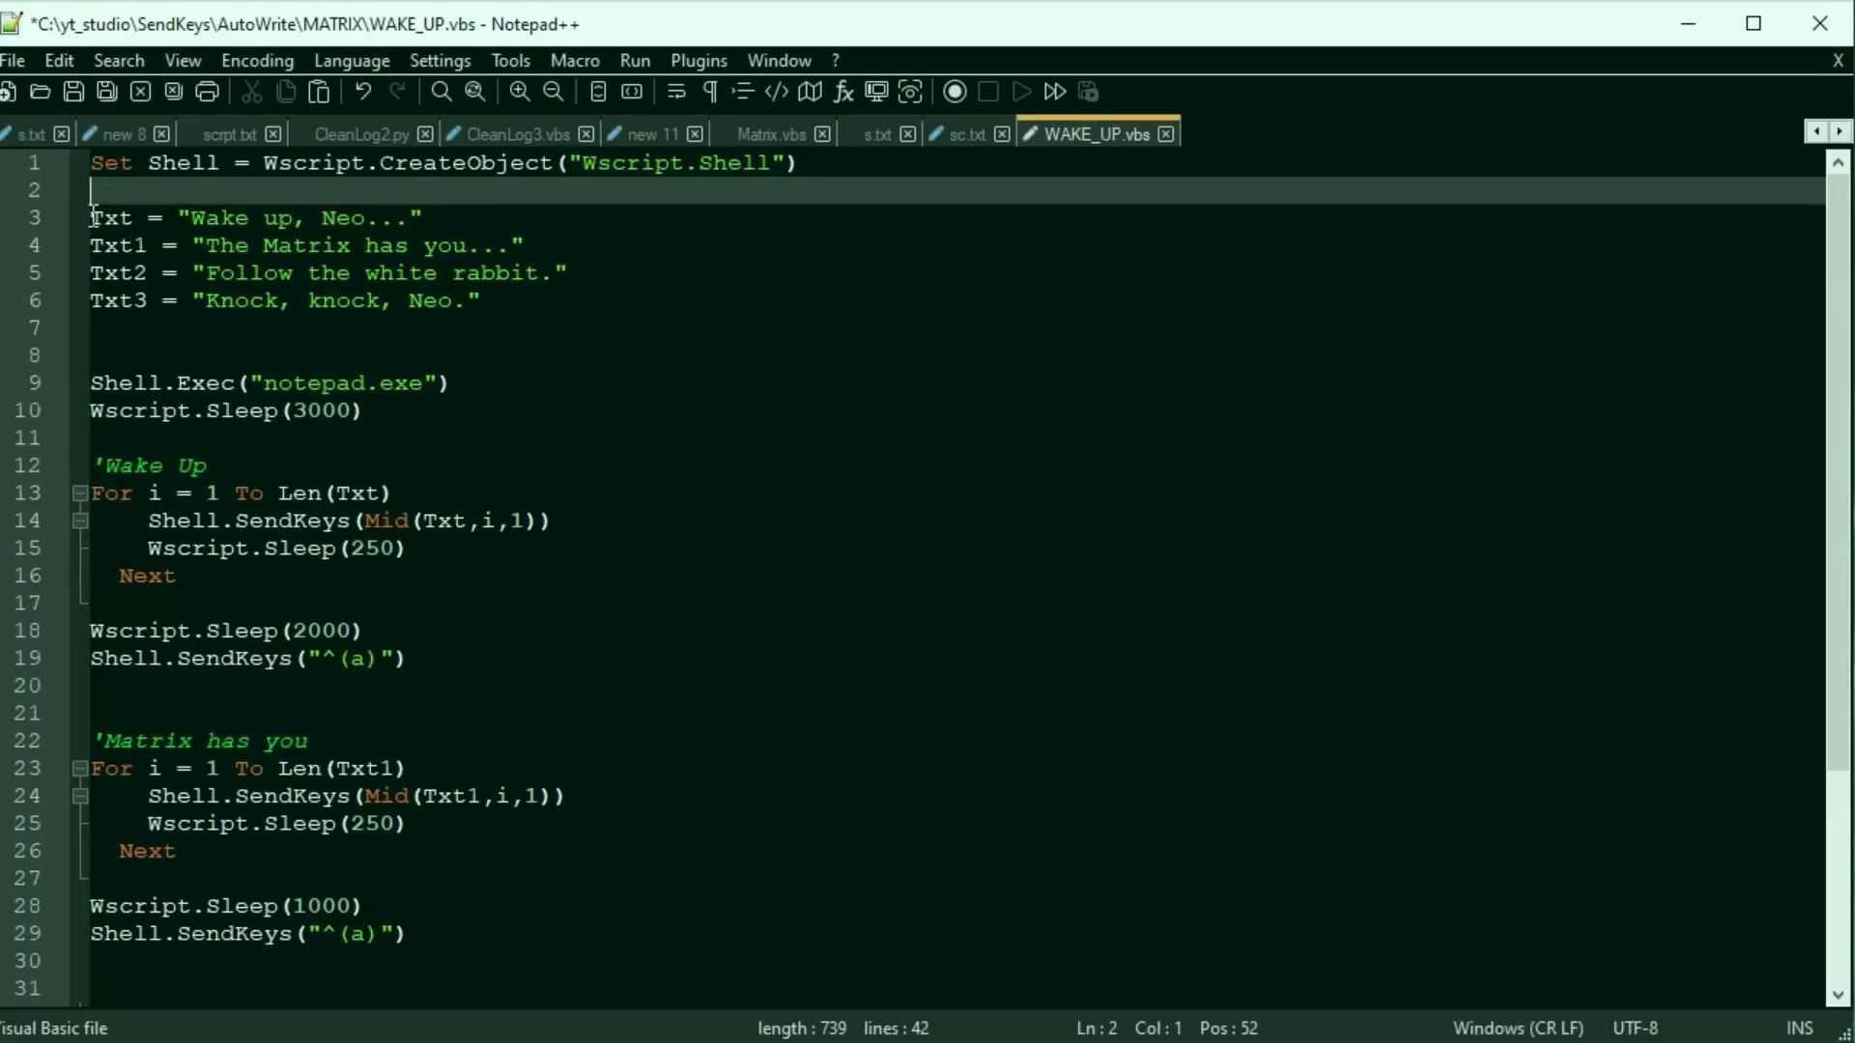
Highlight the Sleep and SendKeys lines of WAKE_UP.vbs, down to the select-all keystroke in the White Rabbit loop.
left_click_drag(91, 219, 479, 301)
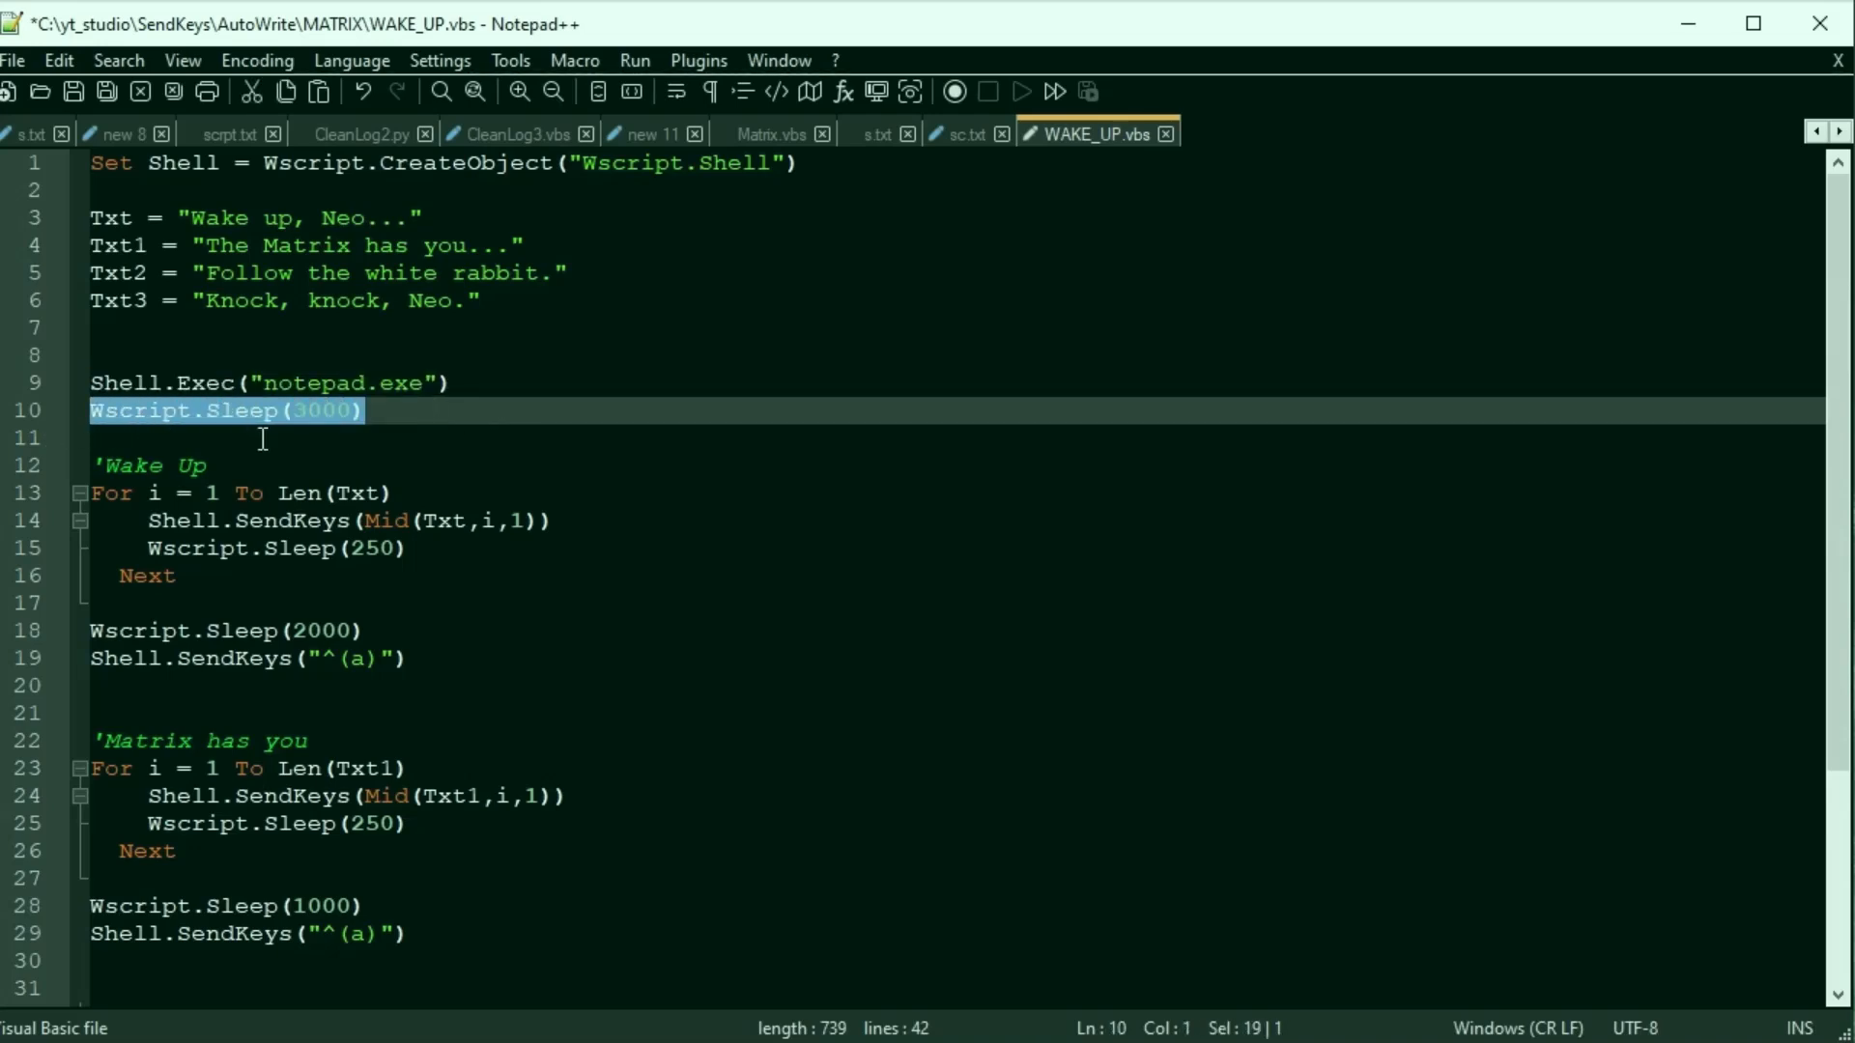
scroll("down", 3)
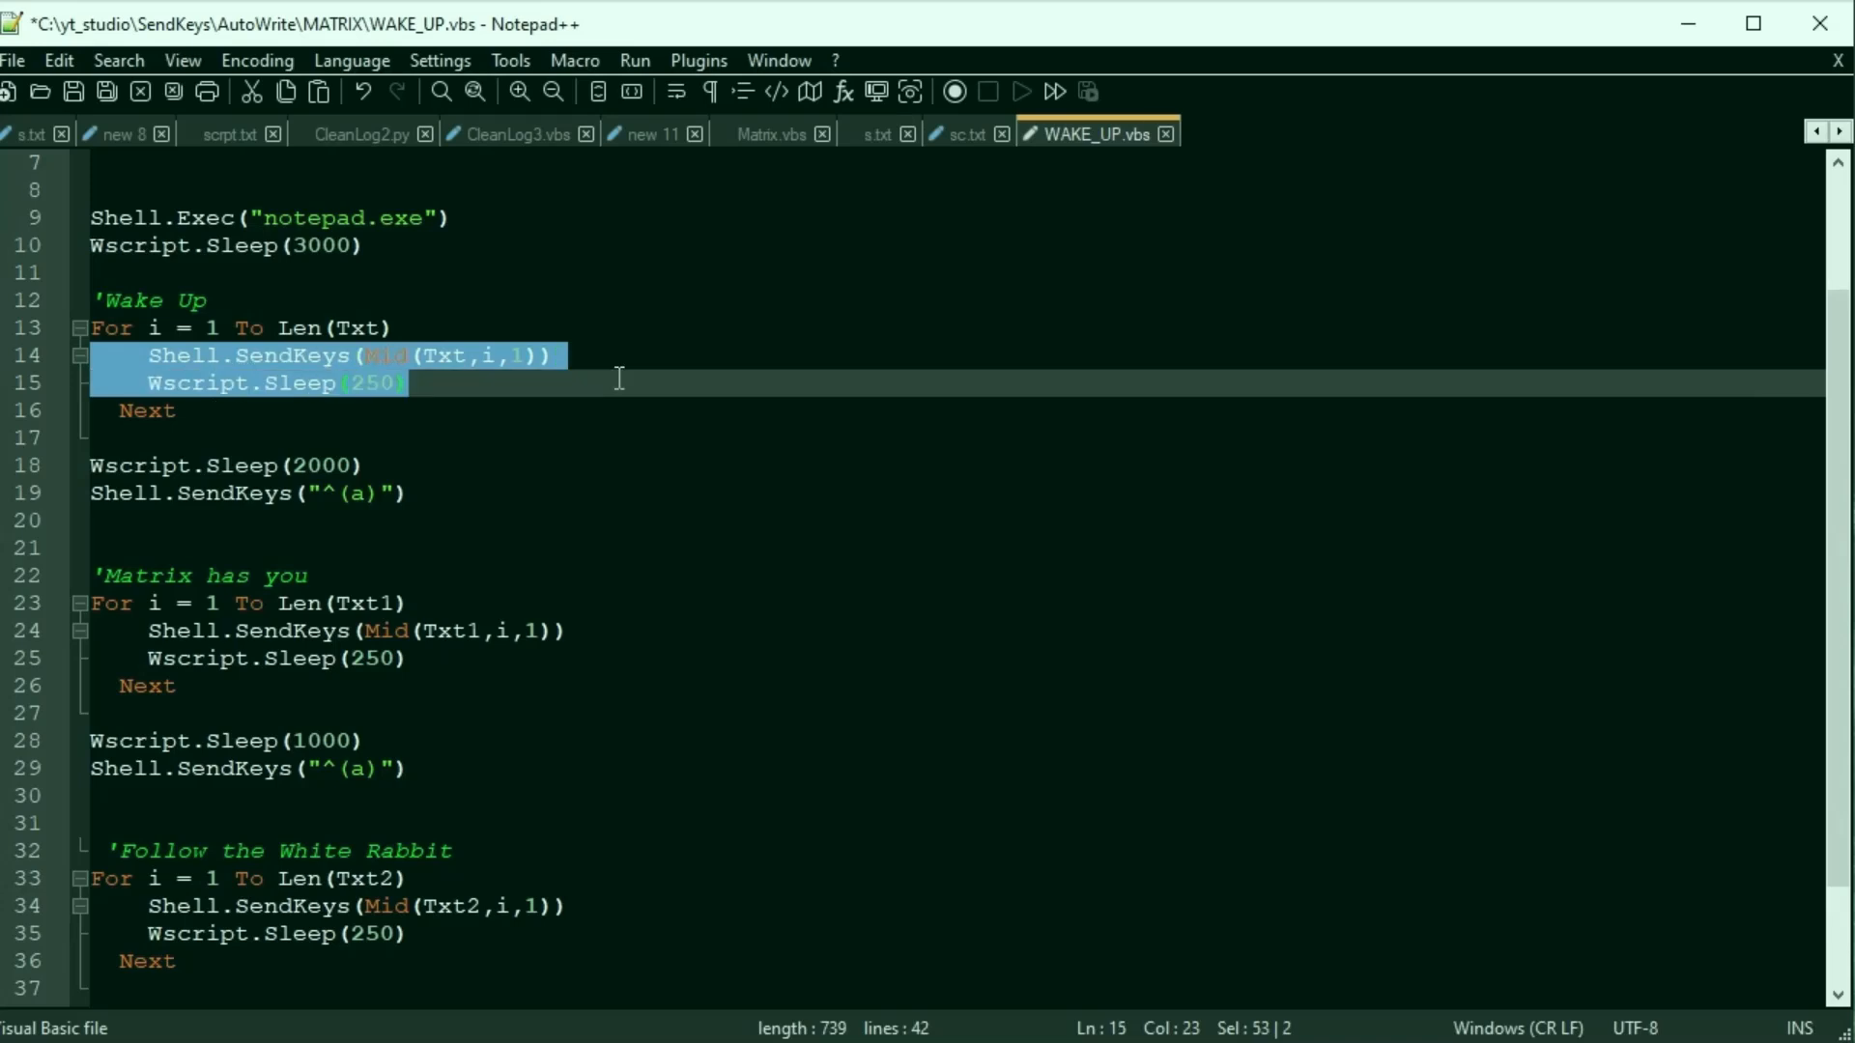
left_click(551, 356)
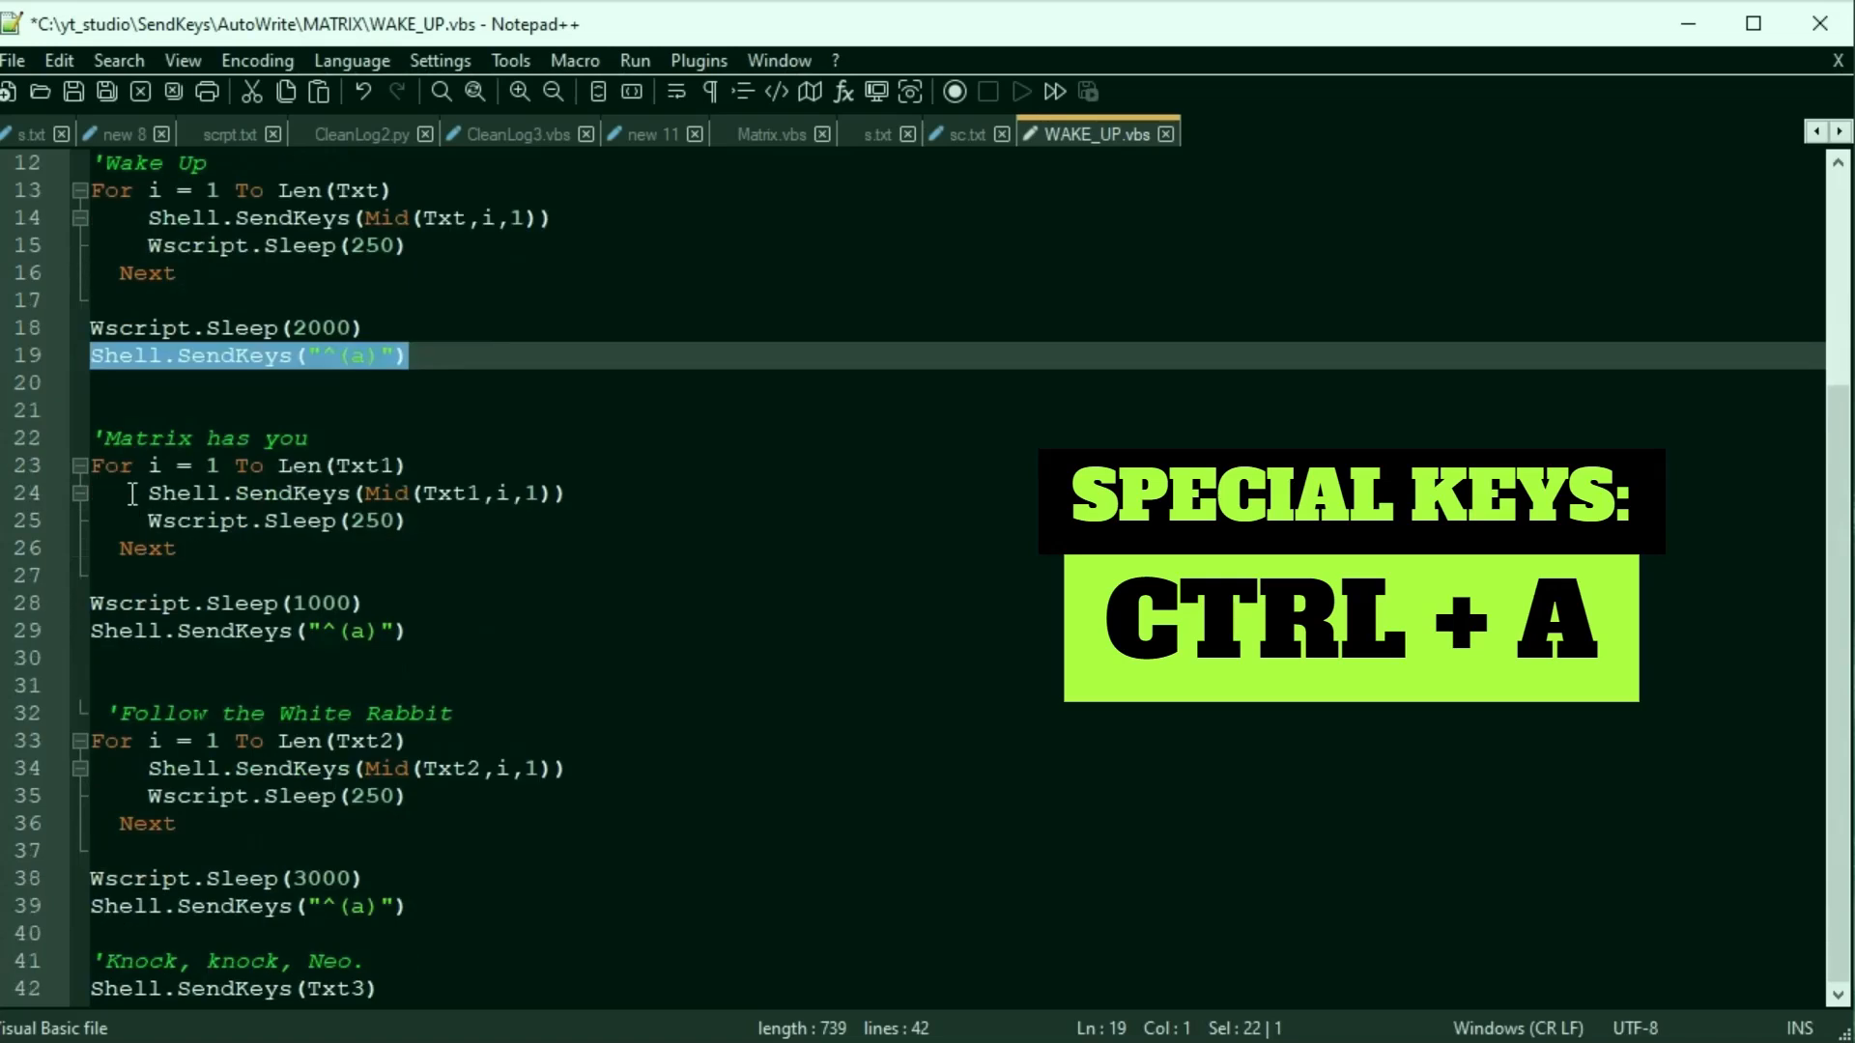
left_click_drag(91, 466, 318, 520)
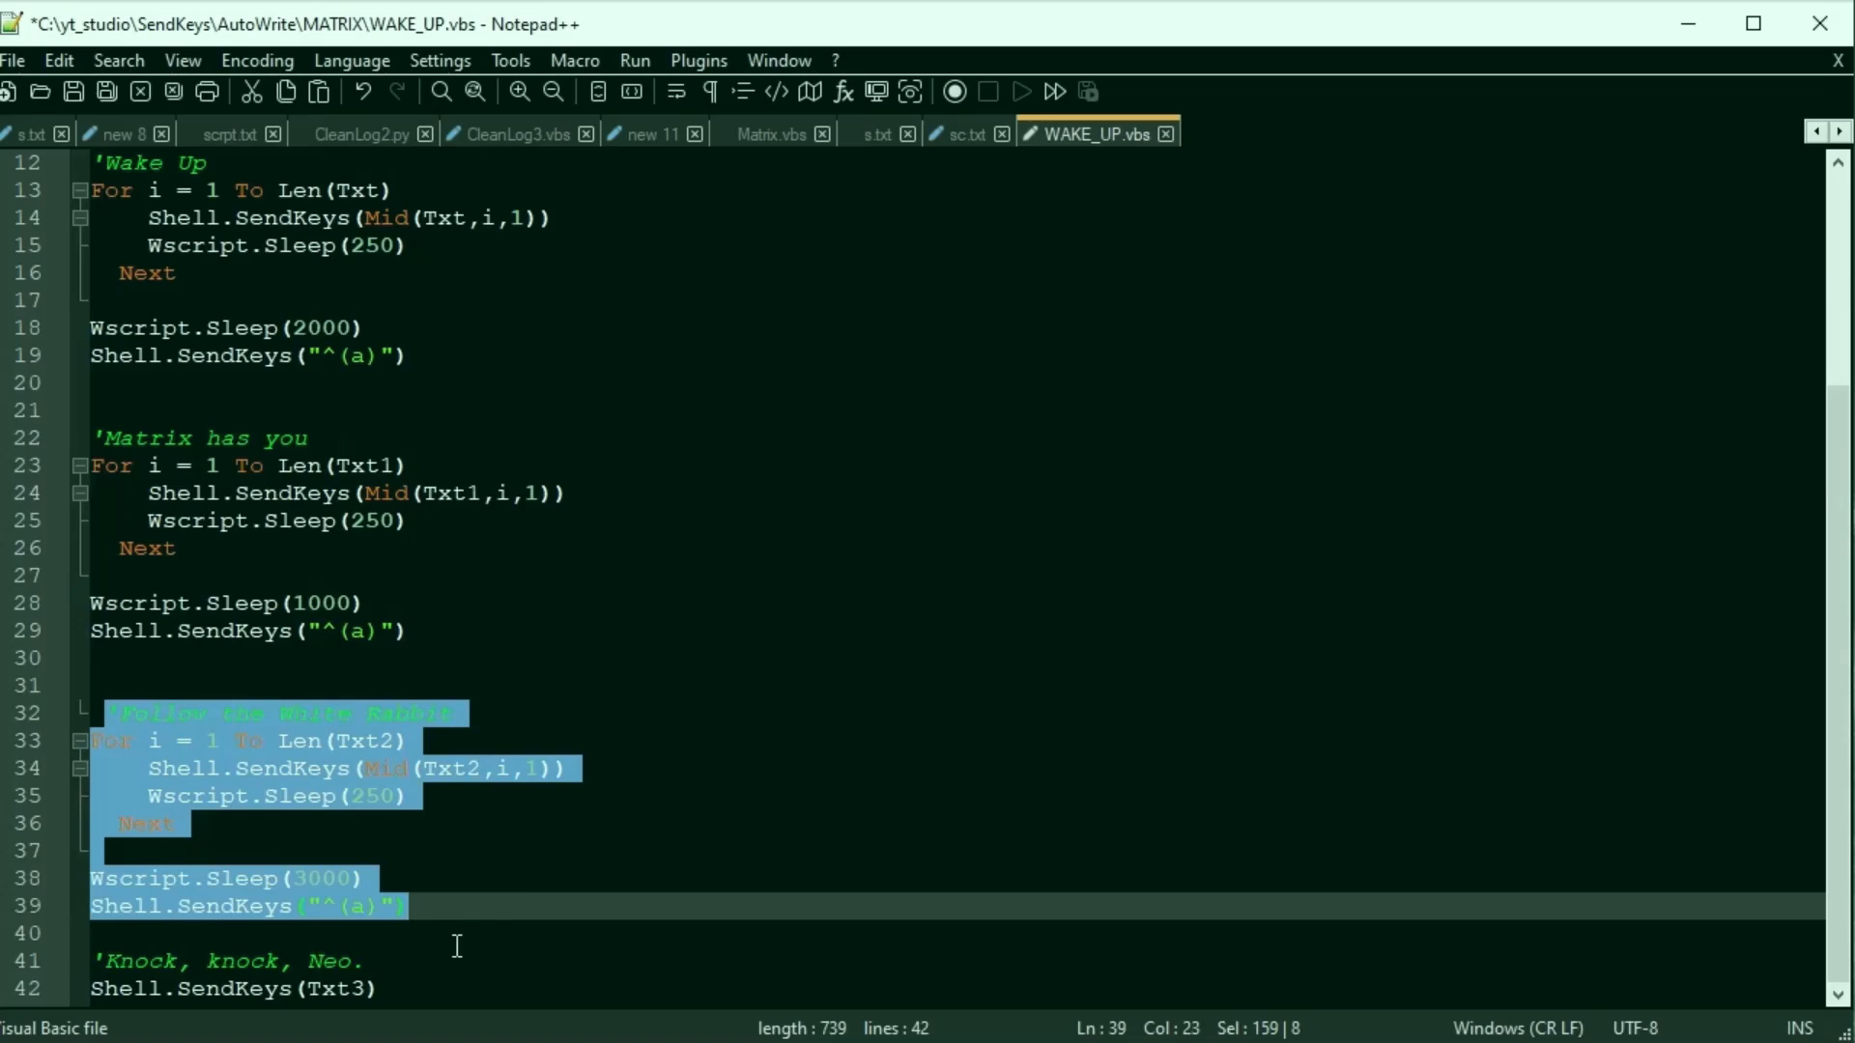
mouse_move(473, 988)
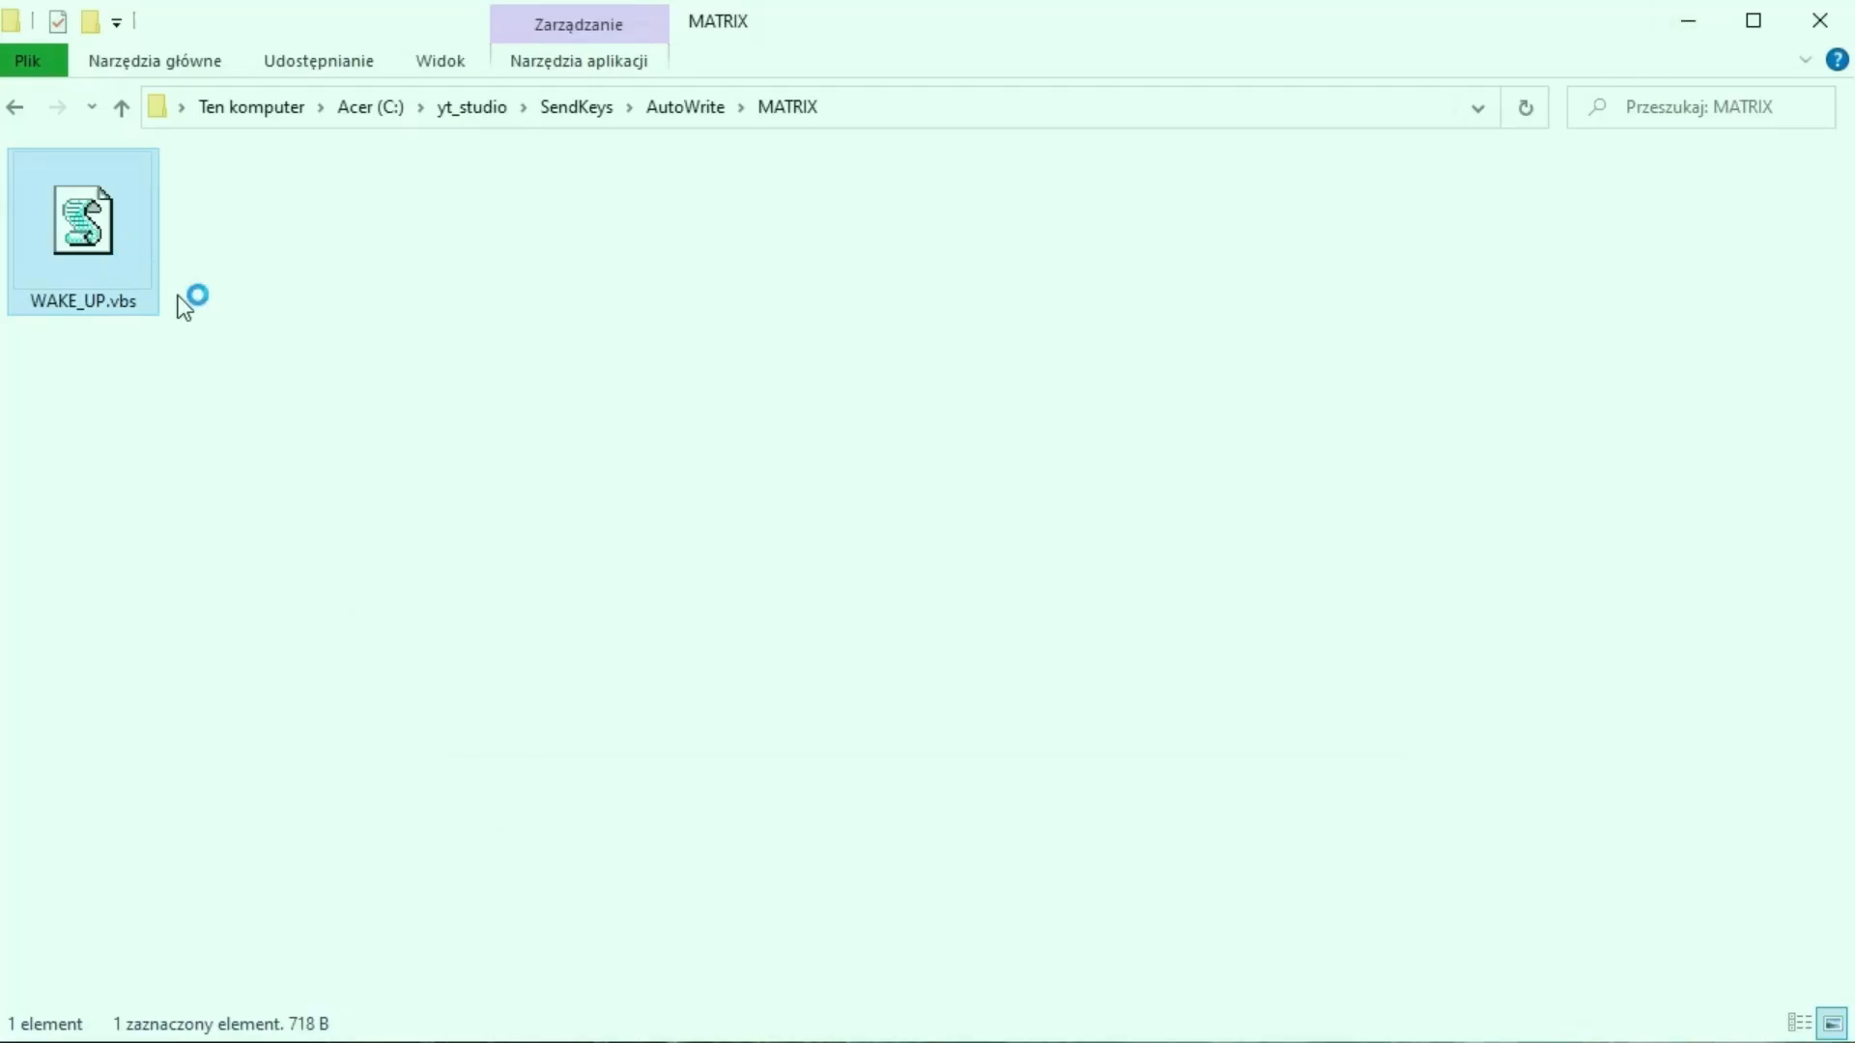
Run WAKE_UP.vbs again so a fresh Notepad gets 'Wake up, Neo...' then the start of 'The'.
double_click(83, 222)
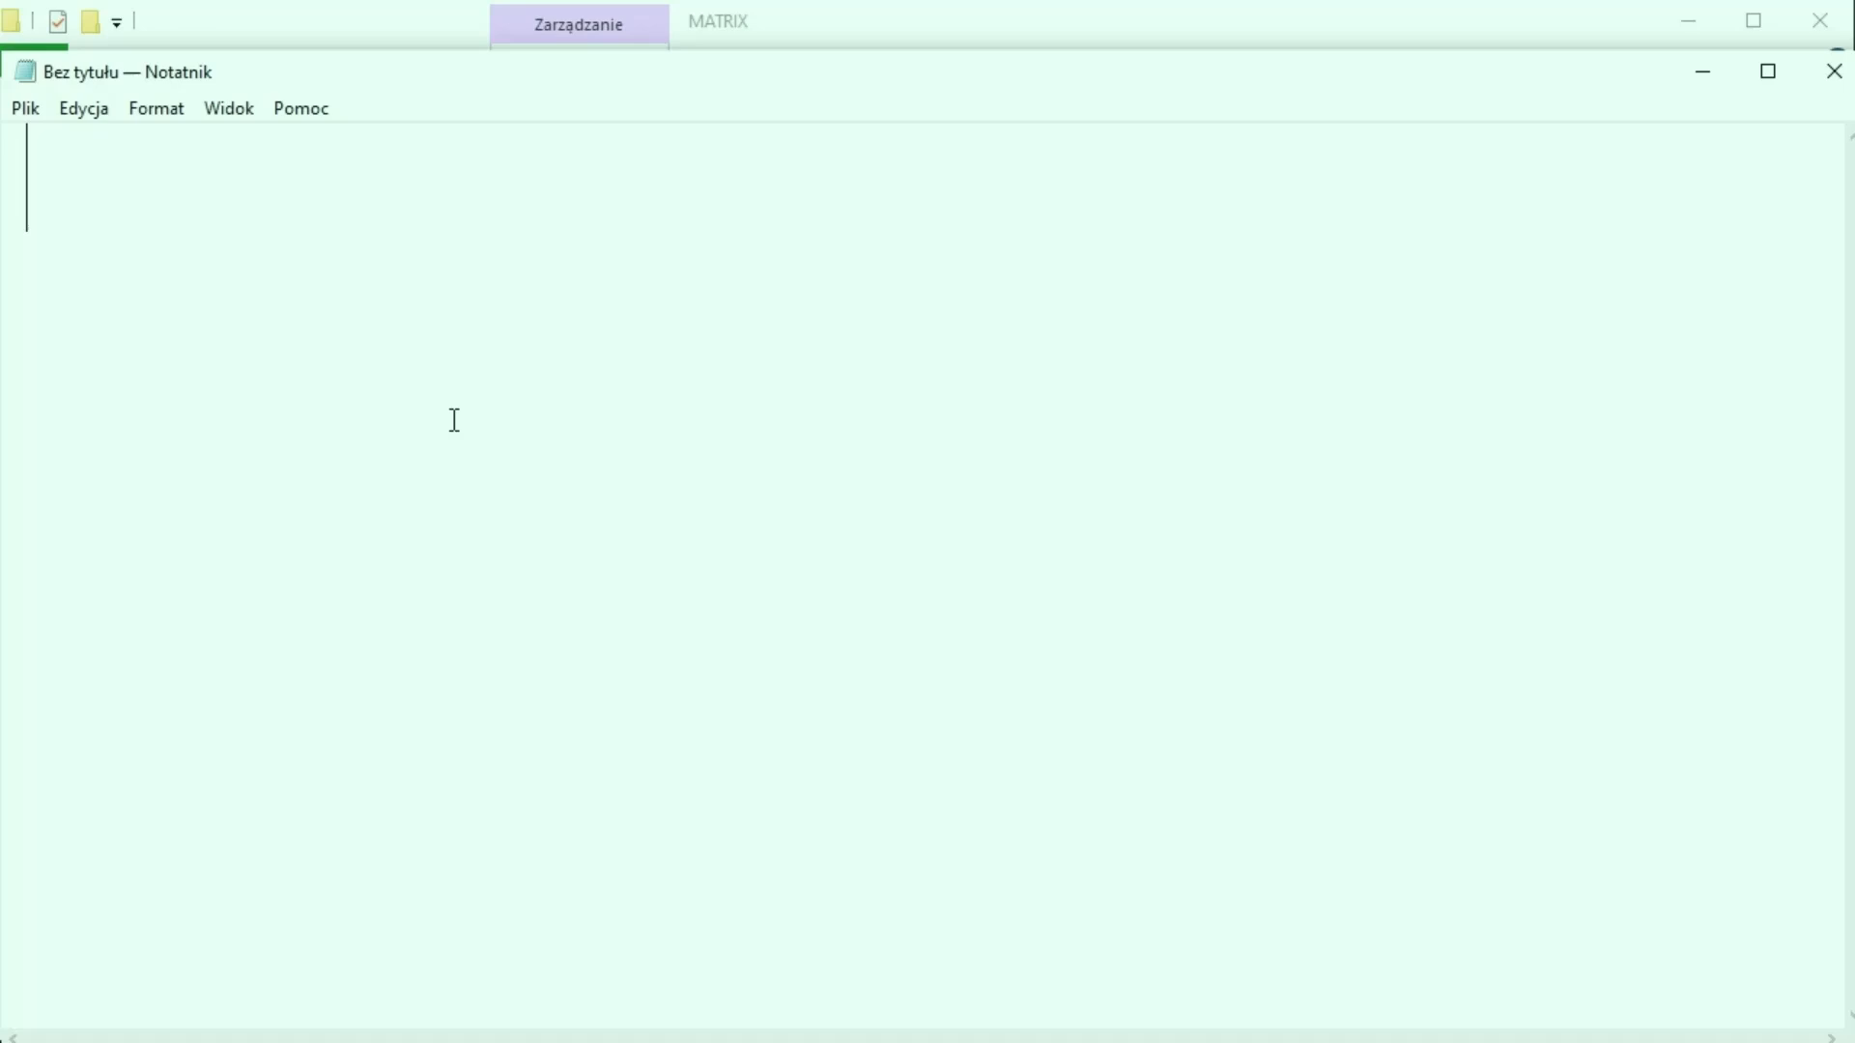
type("Wake up, Ne")
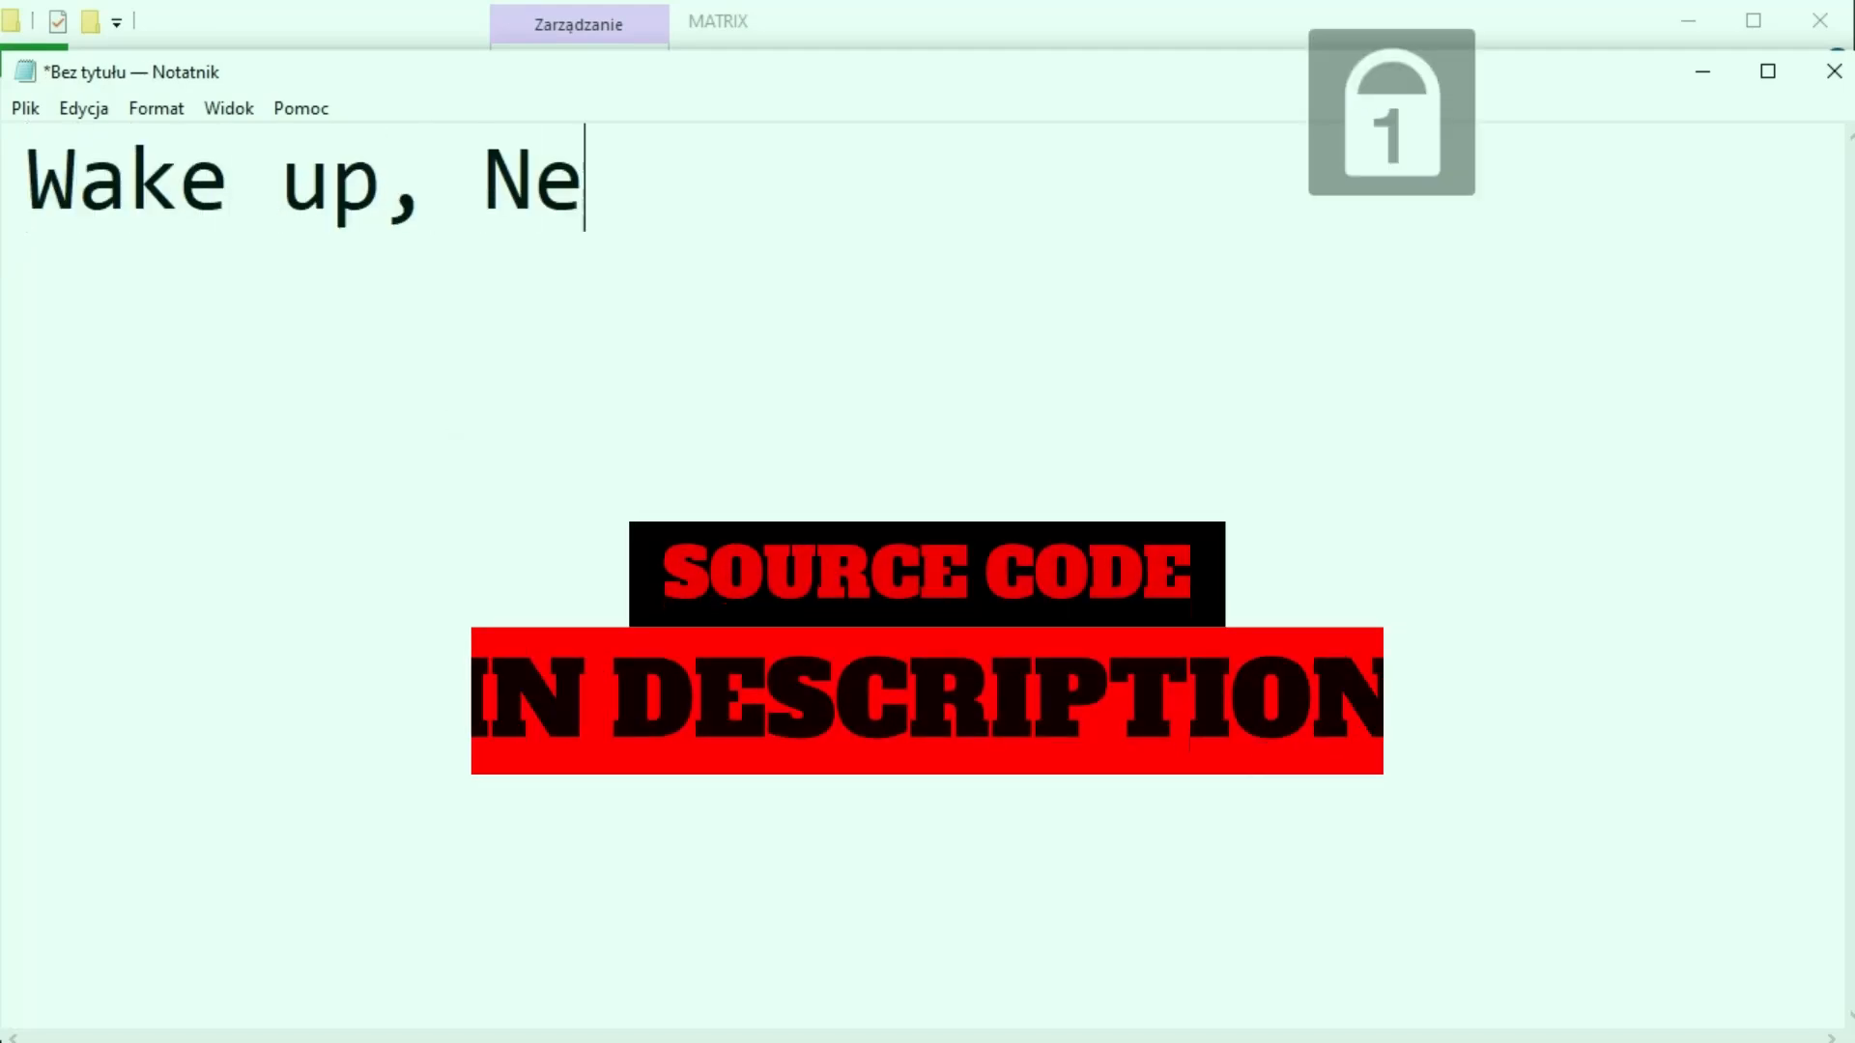
type("o...")
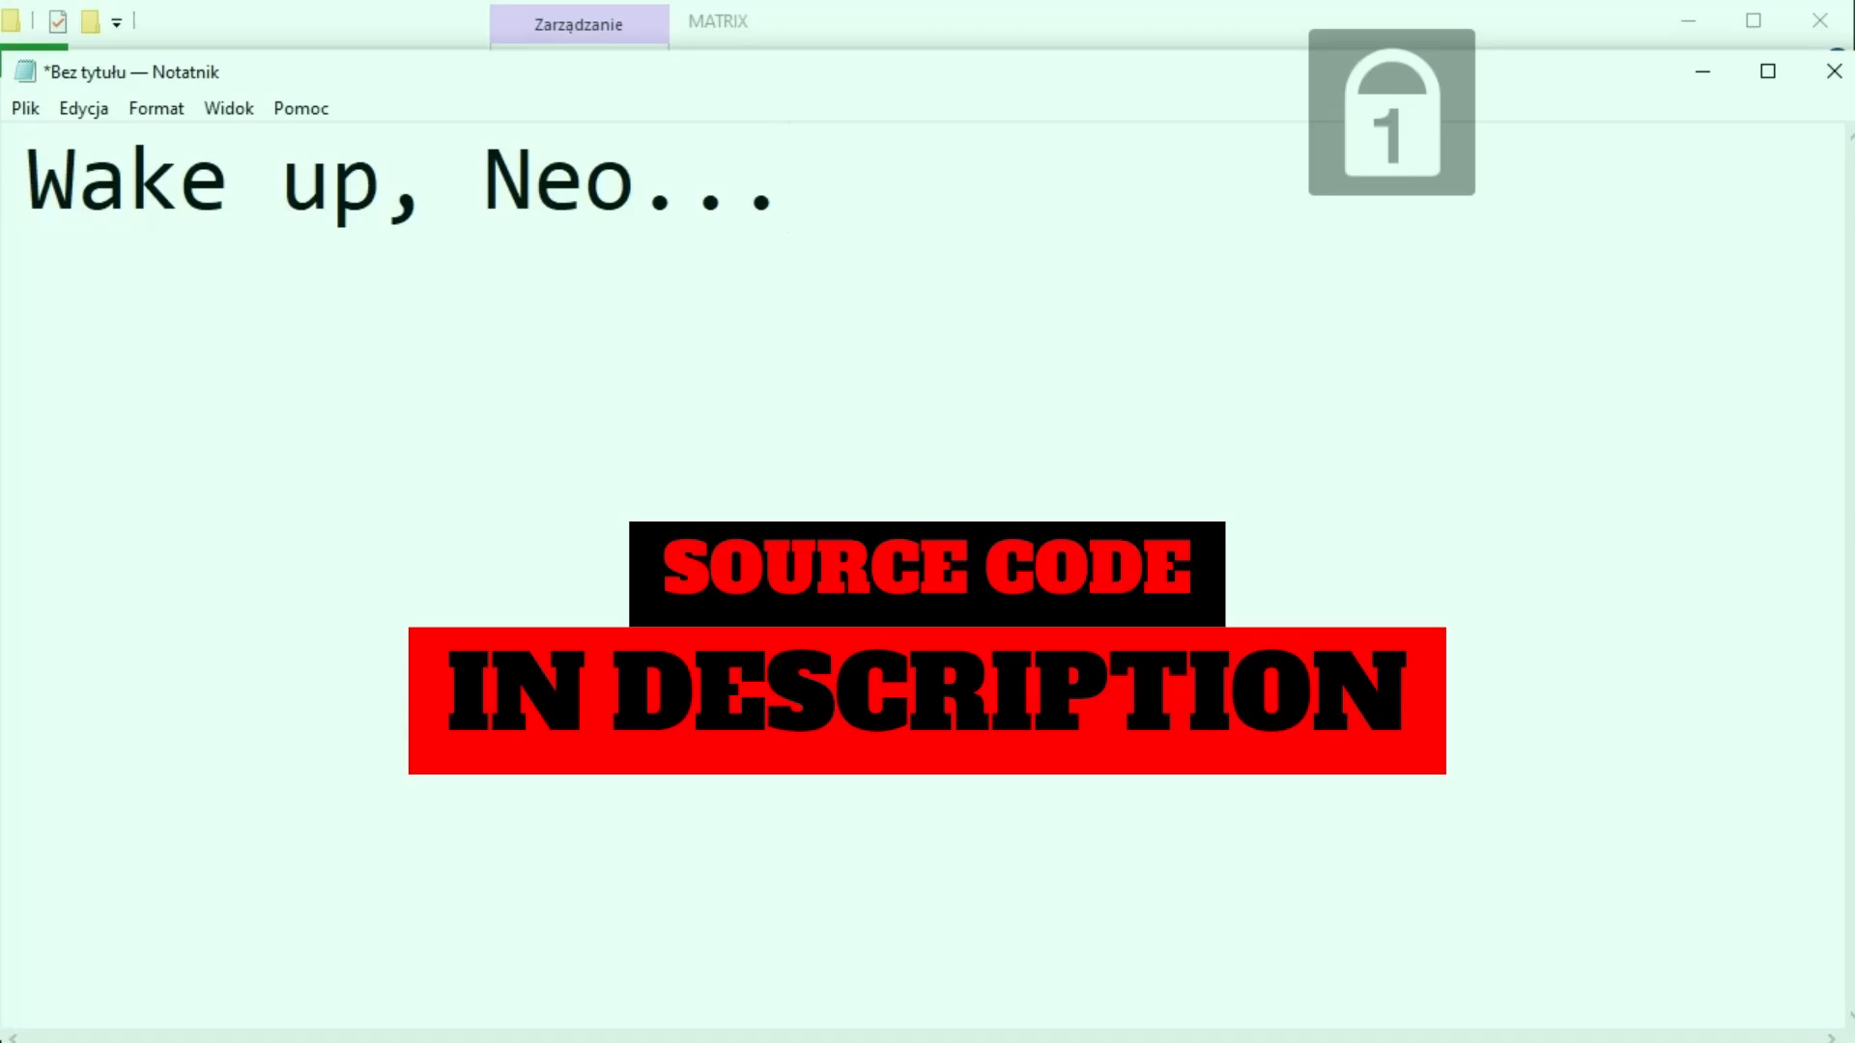
type("The")
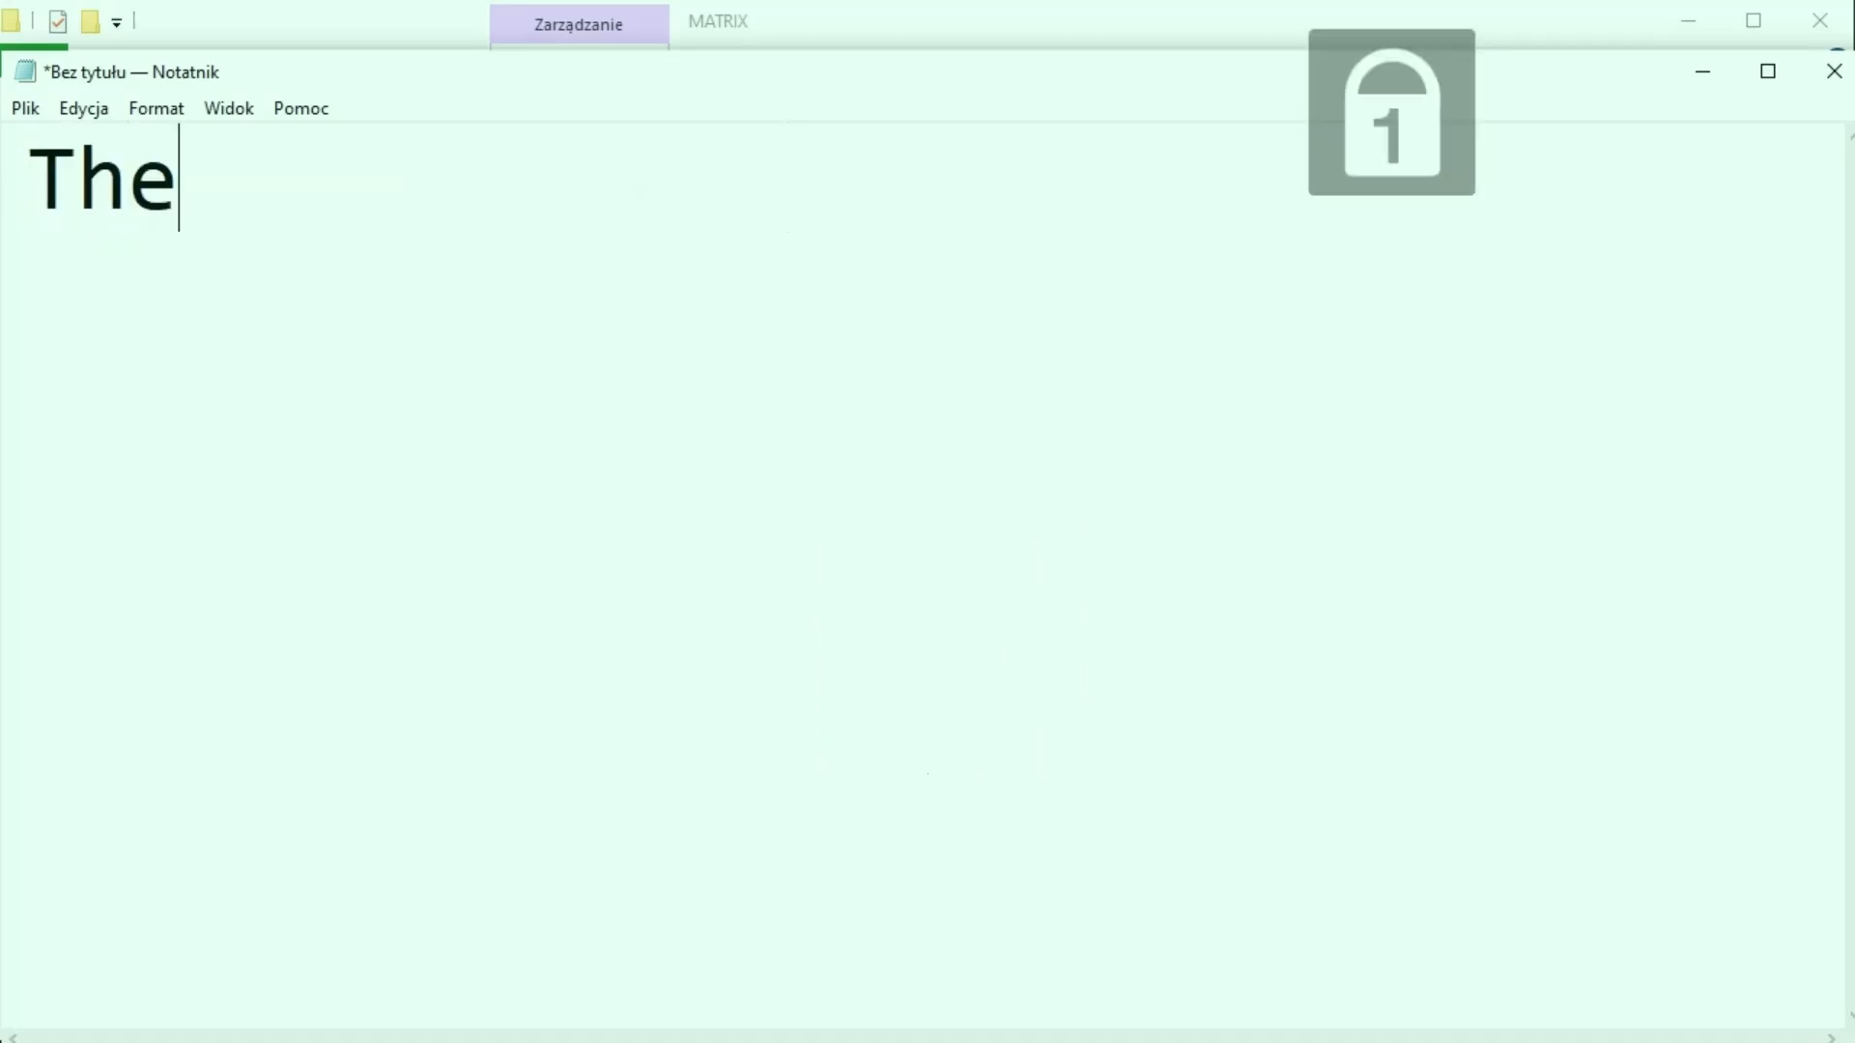